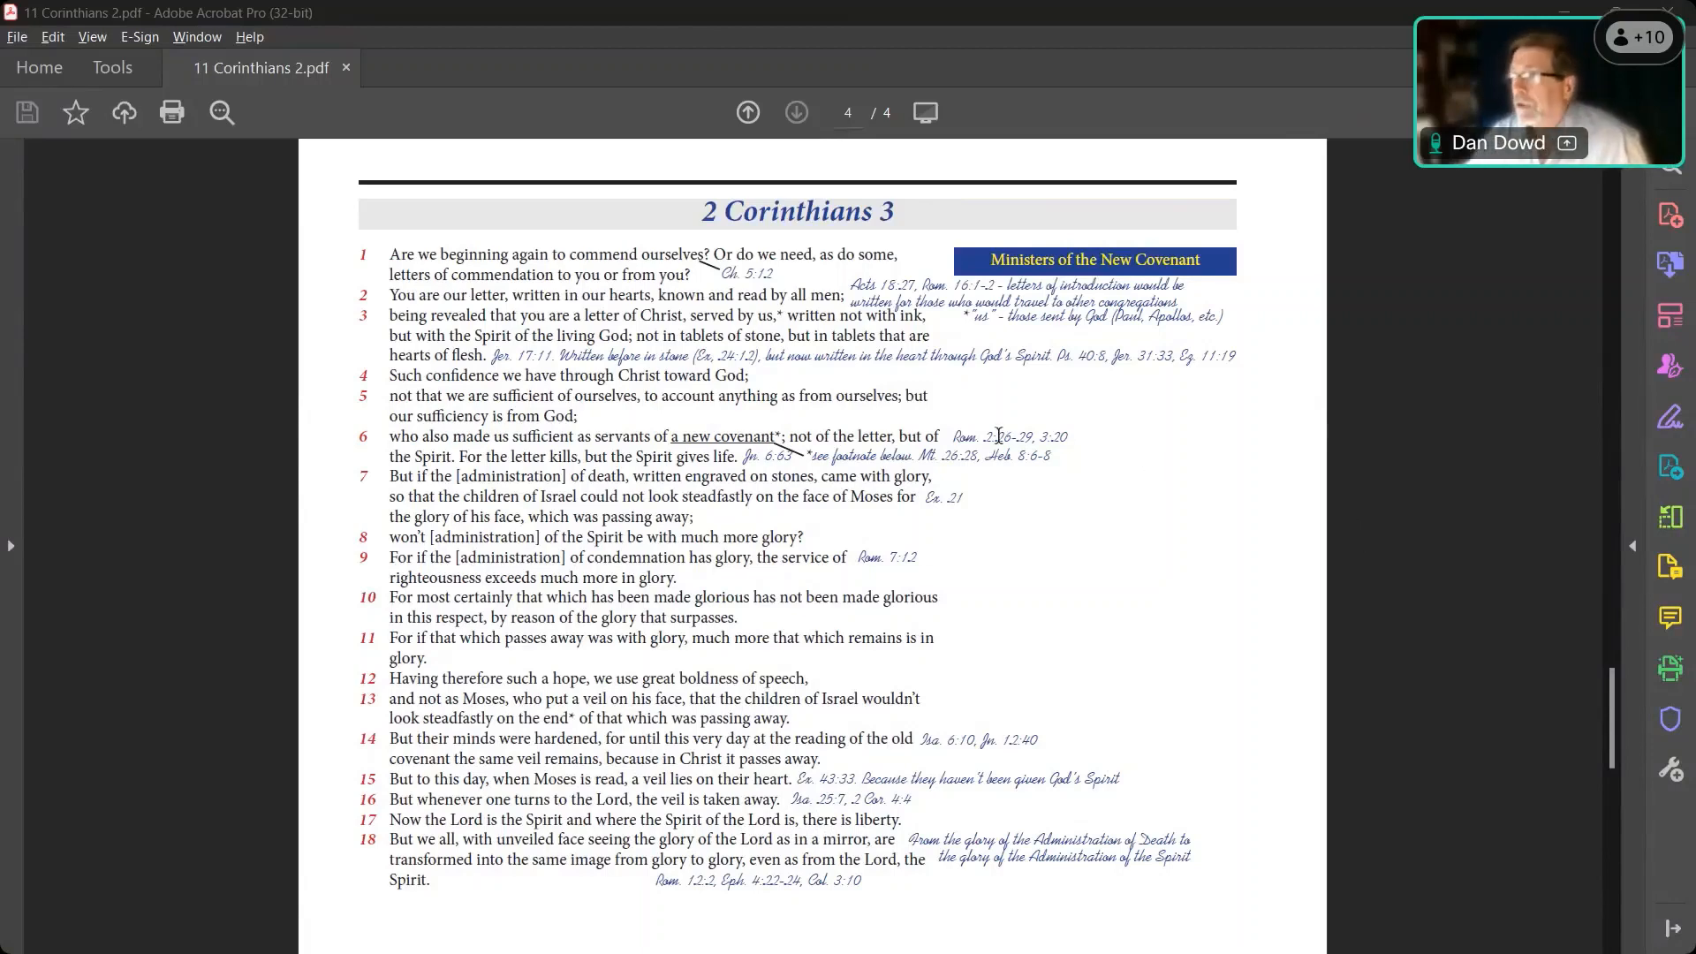
# Step: Advance to page 3 of the study PDF, the annotated start of Chapter 2
pyautogui.click(747, 113)
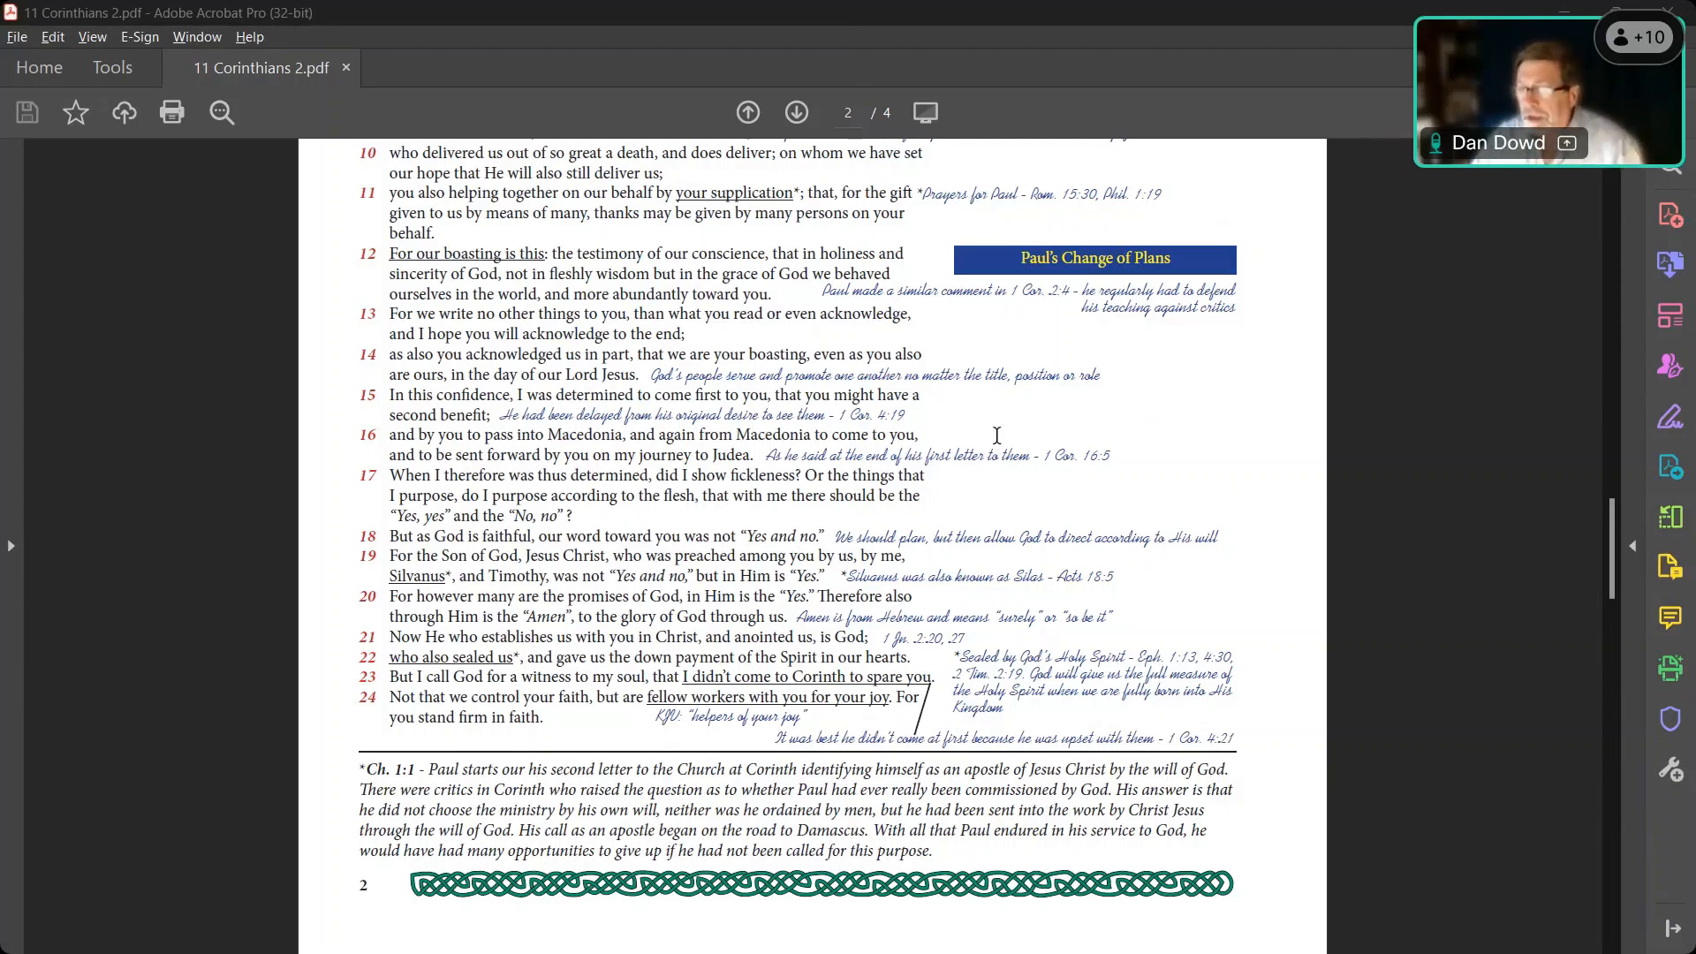
pyautogui.click(796, 113)
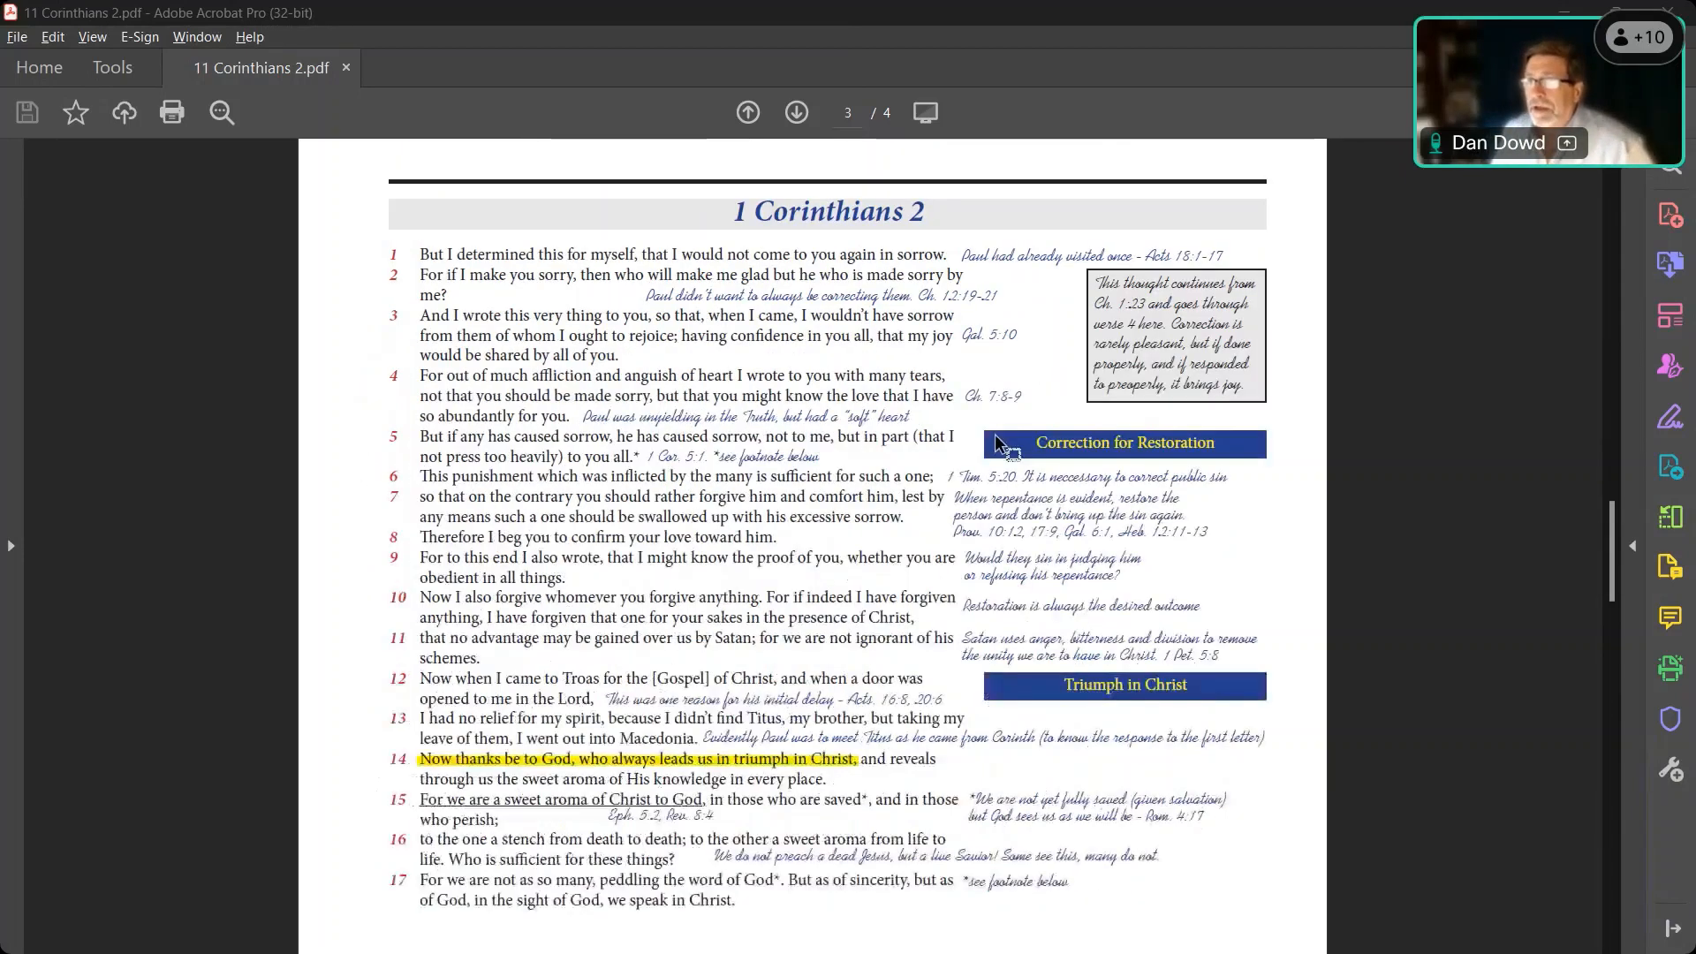